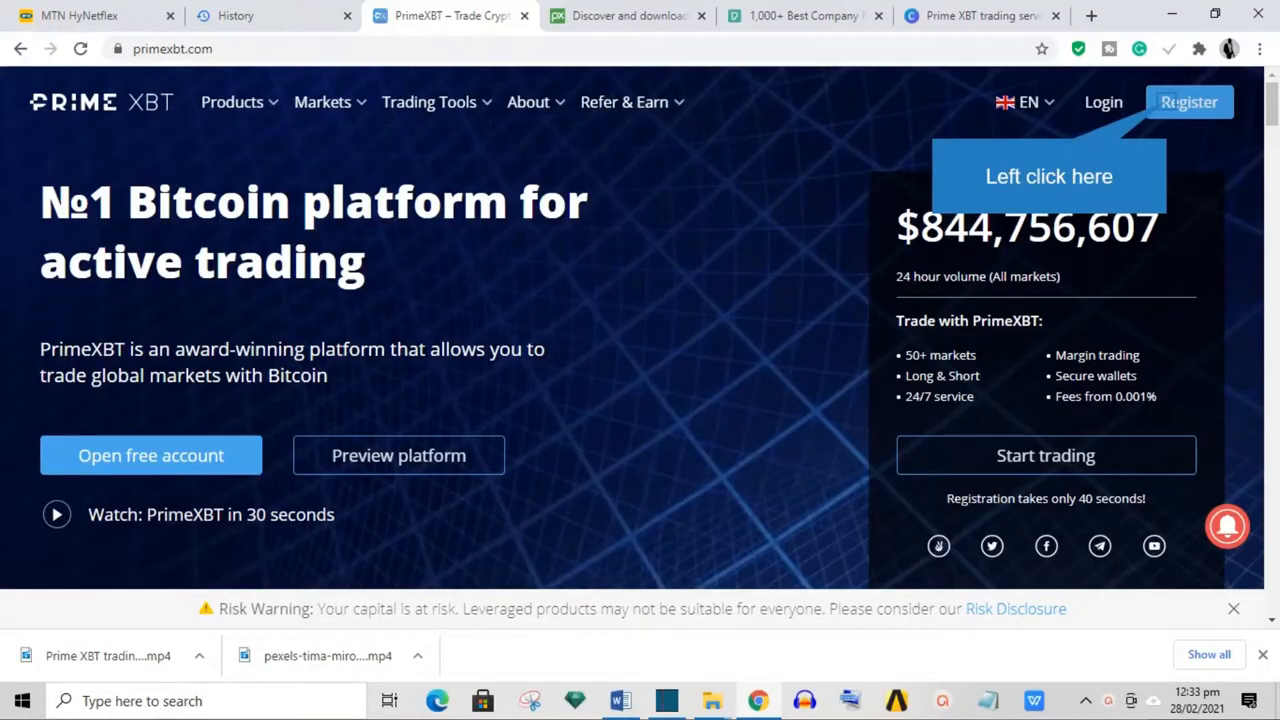
# Start registering a new PrimeXBT account from the homepage Register link.
pyautogui.click(1188, 100)
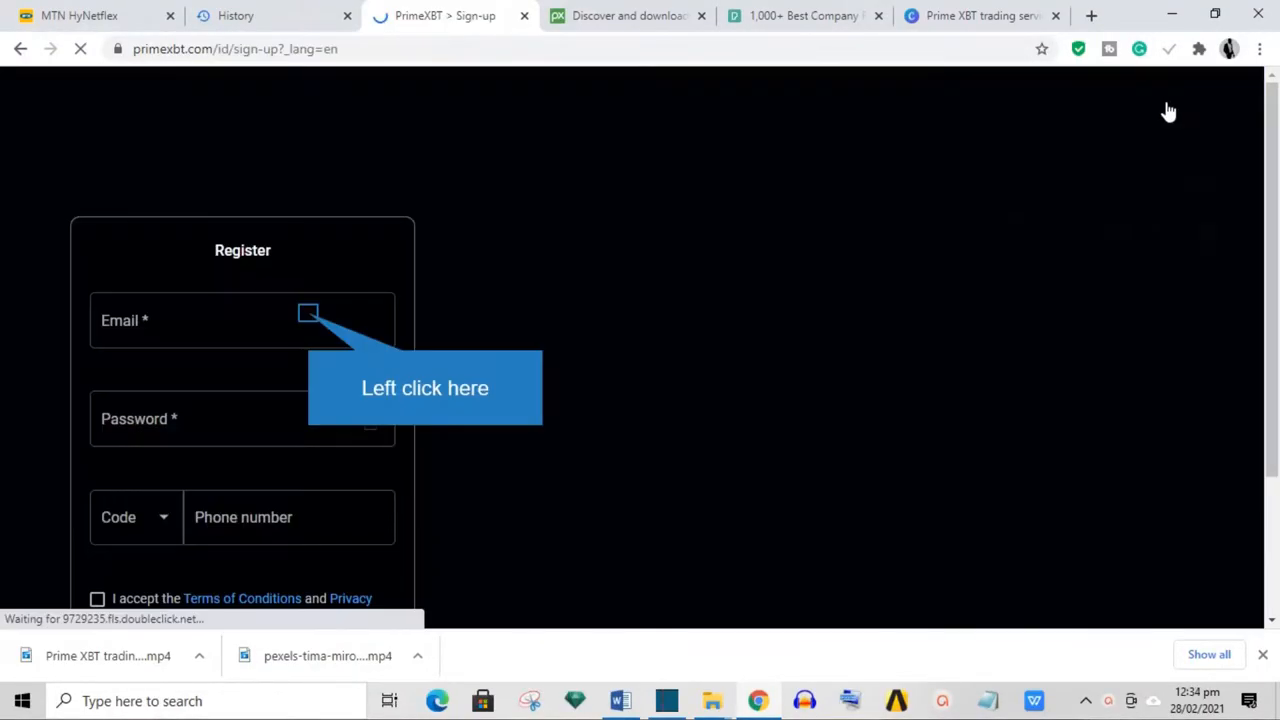
pyautogui.moveTo(1132, 116)
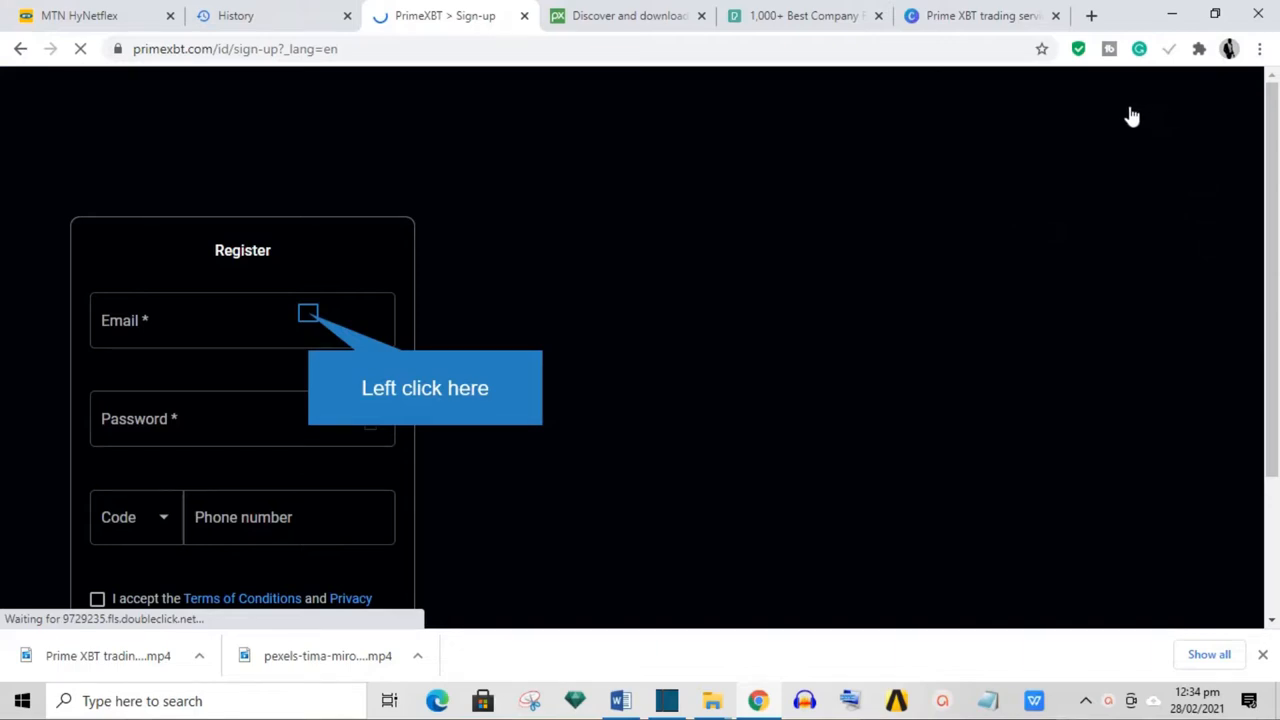
pyautogui.moveTo(1088, 122)
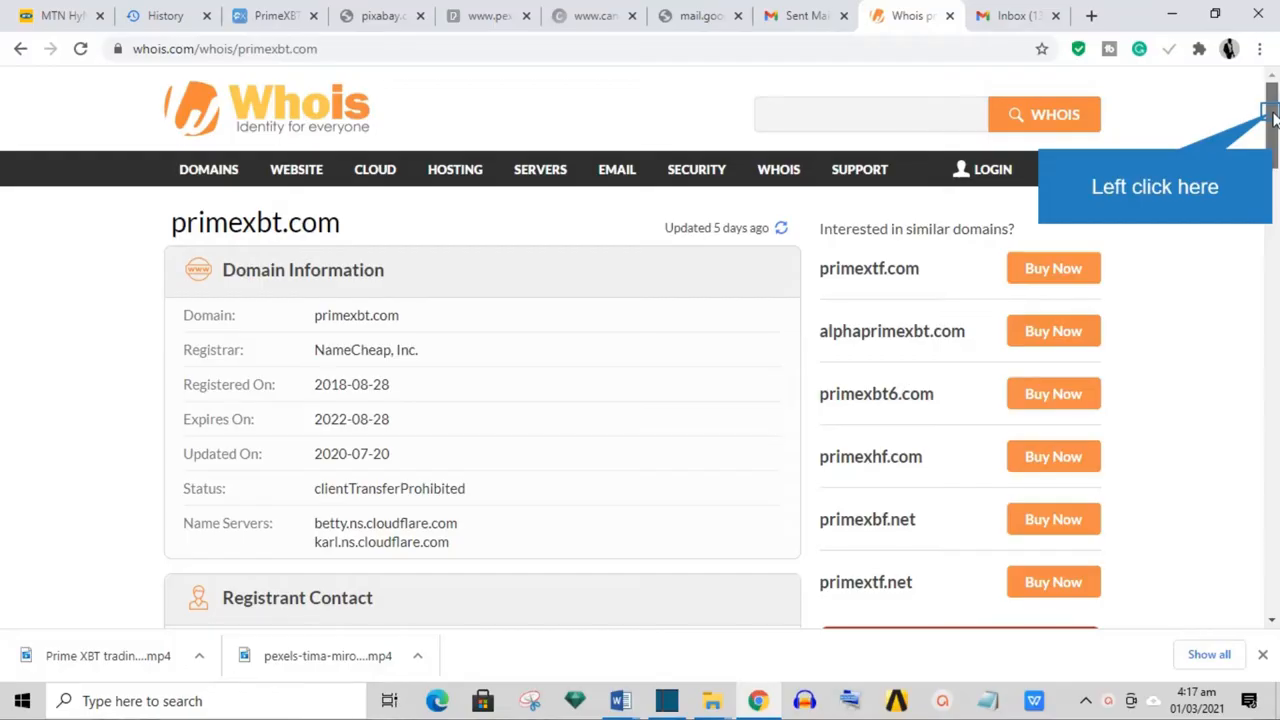
# Read the primexbt.com Whois record down past the WhoisGuard Panama contacts and raw data to the footer.
pyautogui.scroll(-3)
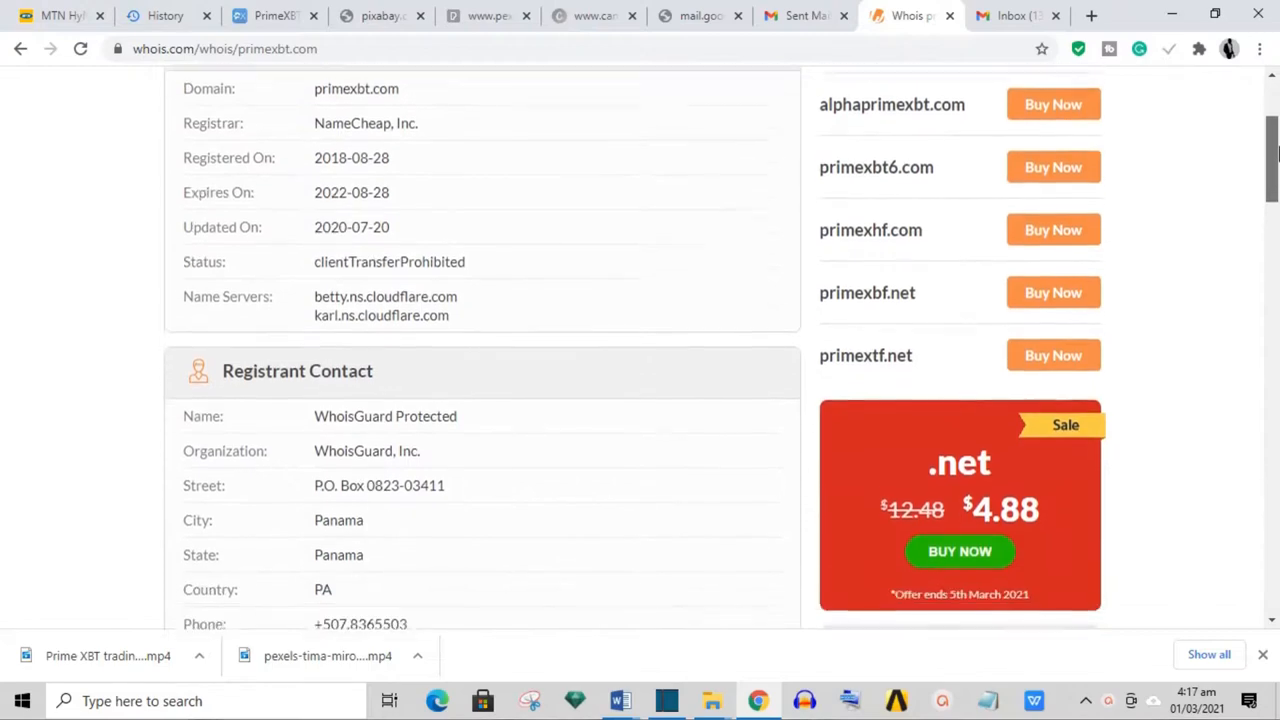
pyautogui.scroll(-3)
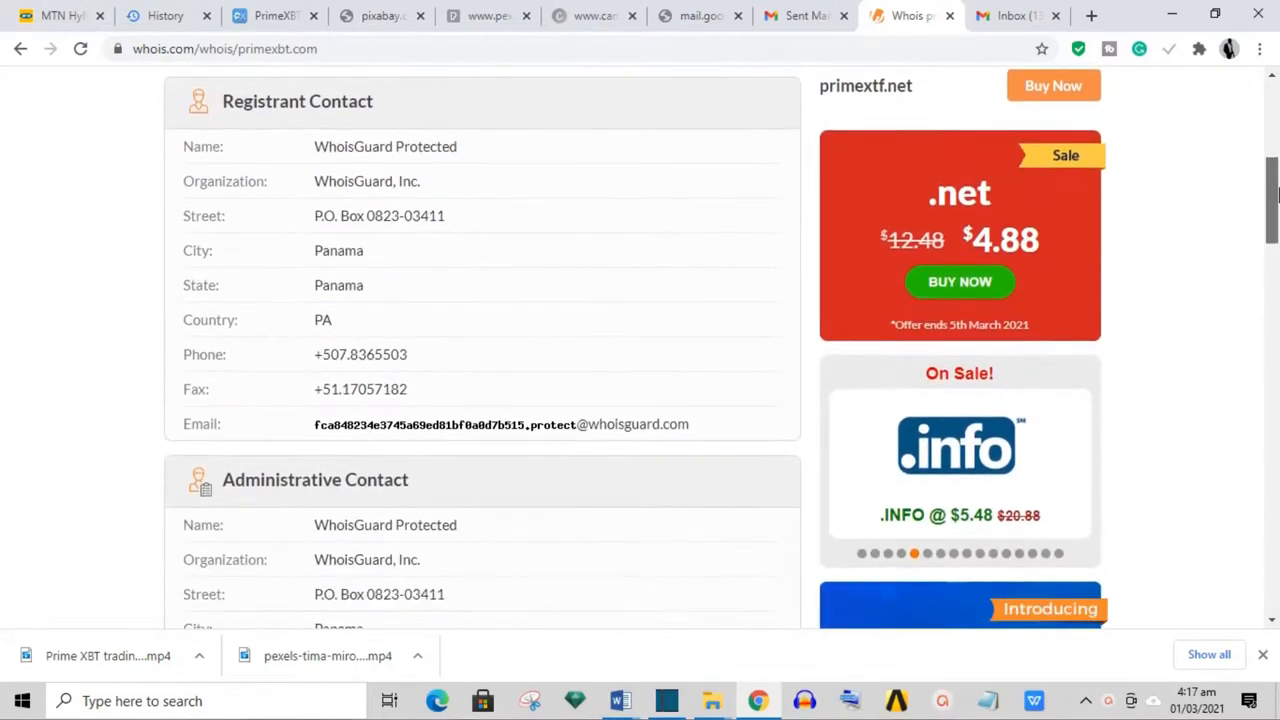
pyautogui.scroll(-3)
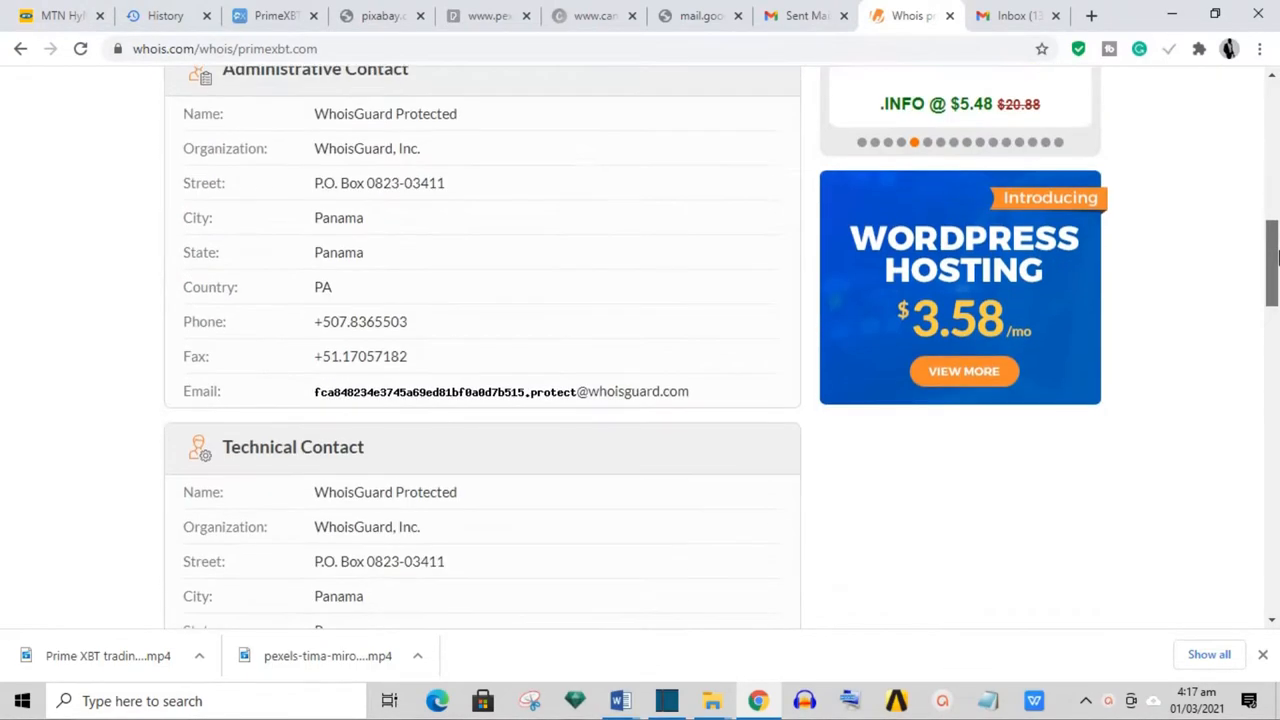
pyautogui.scroll(-3)
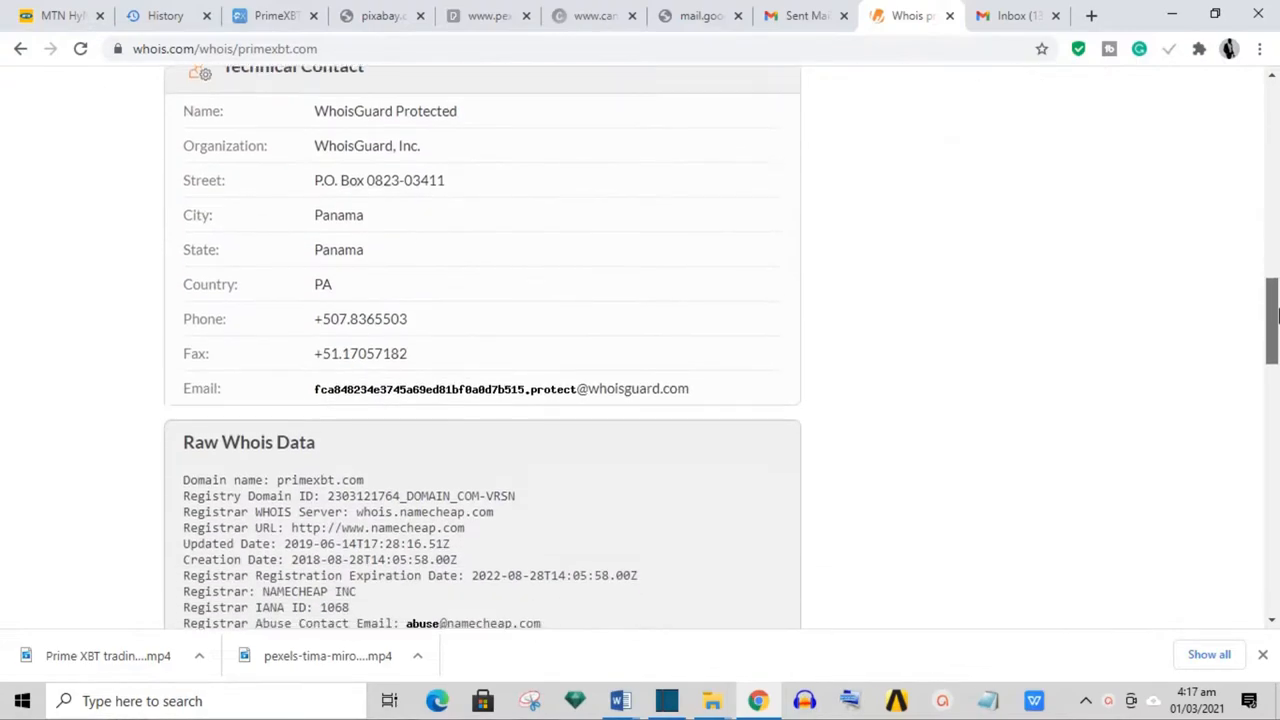
pyautogui.scroll(-3)
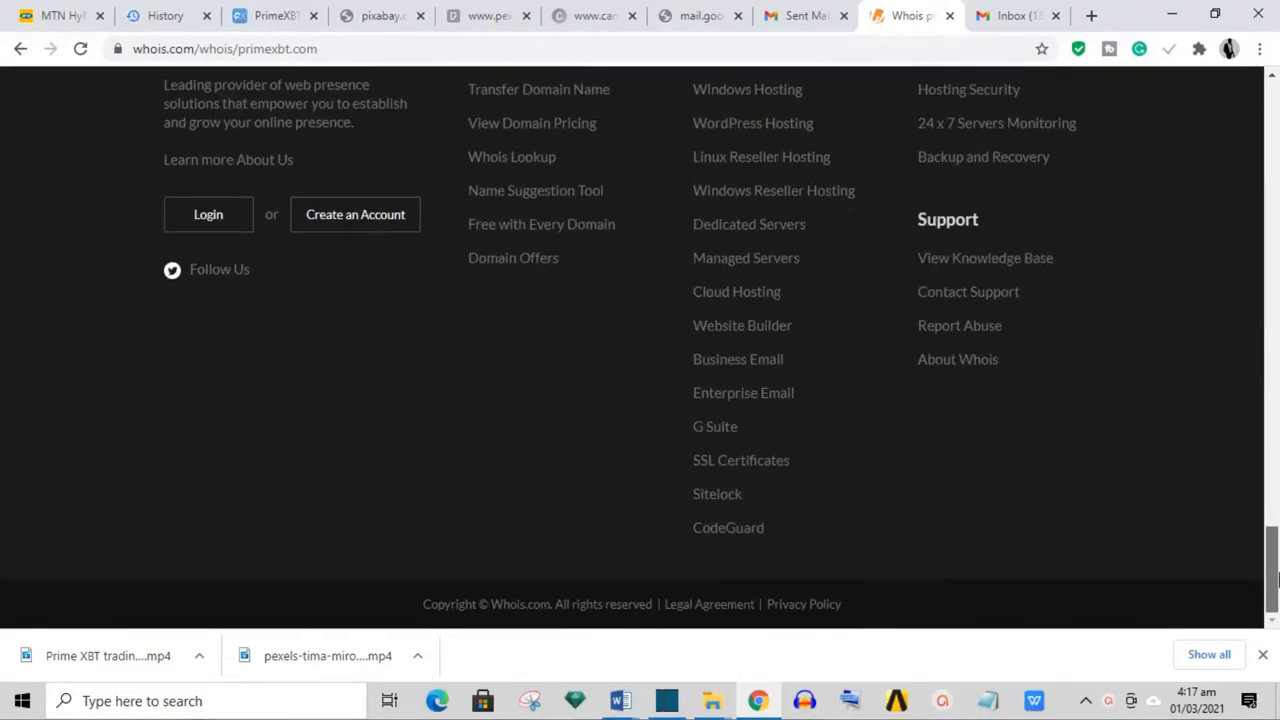
pyautogui.scroll(3)
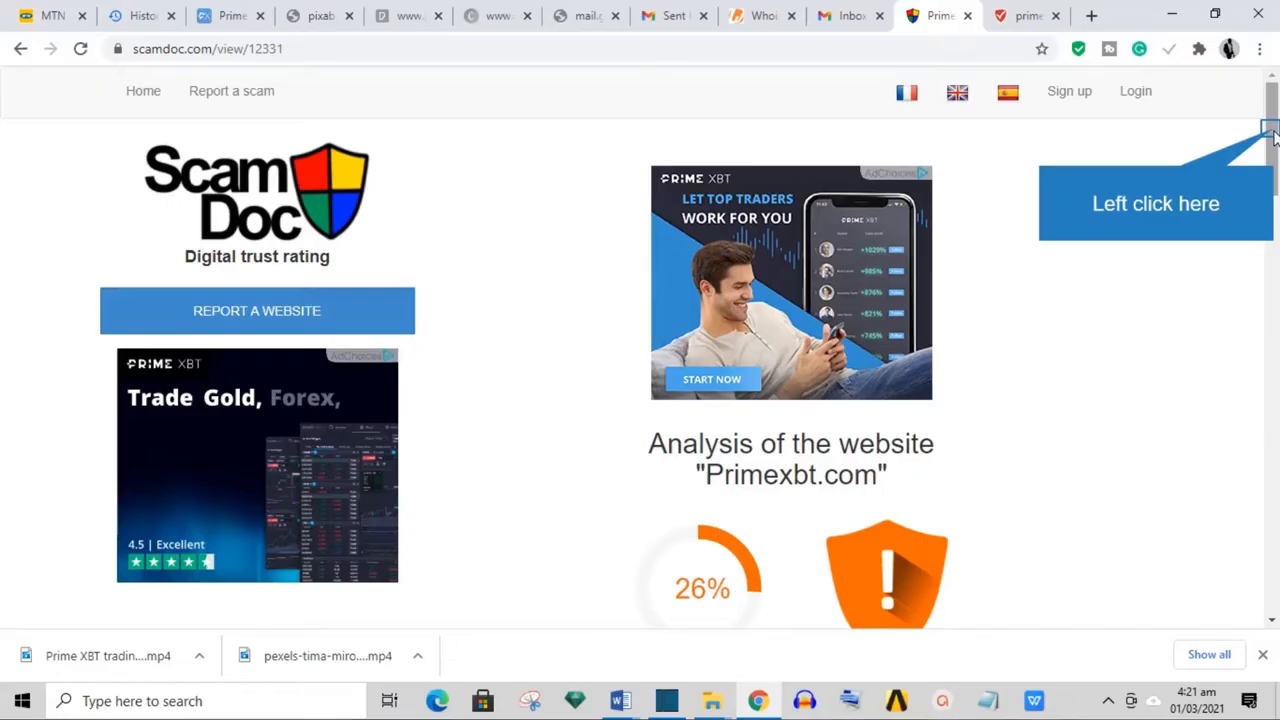
# Review Primexbt.com's 26% ScamDoc score with its hidden-owner and fraud-prone-country bad points.
pyautogui.scroll(-3)
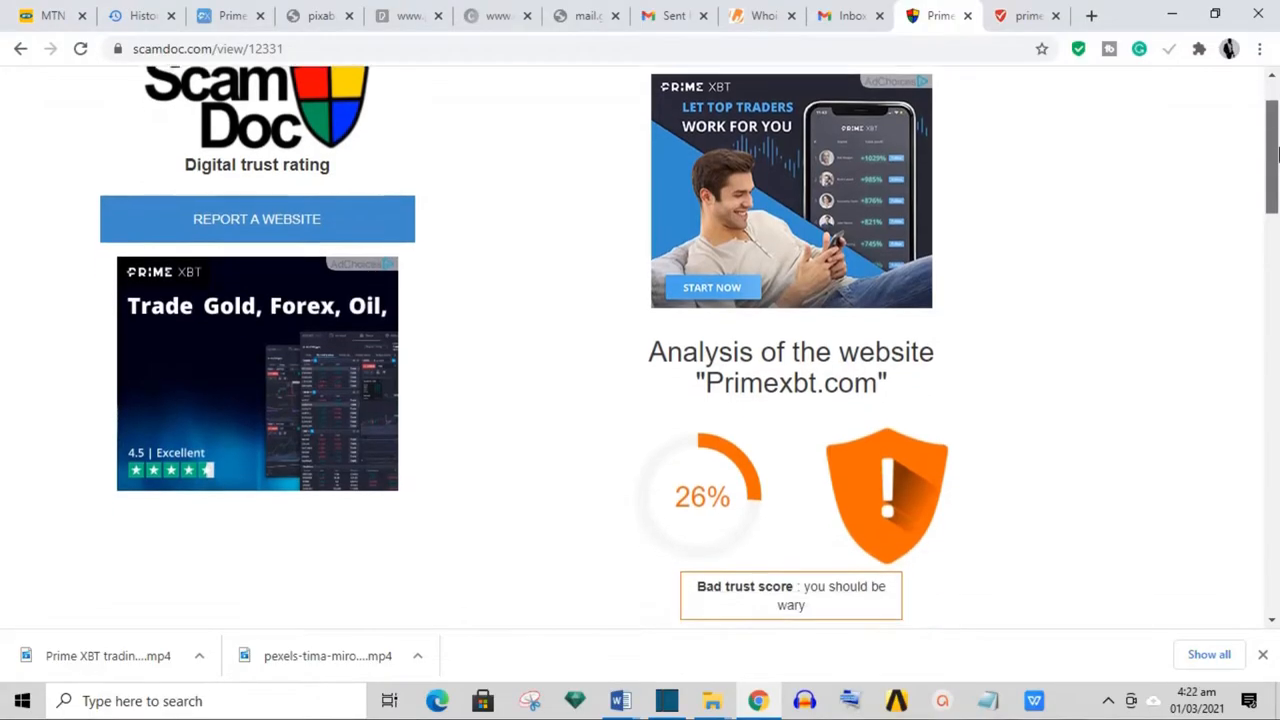
pyautogui.scroll(-3)
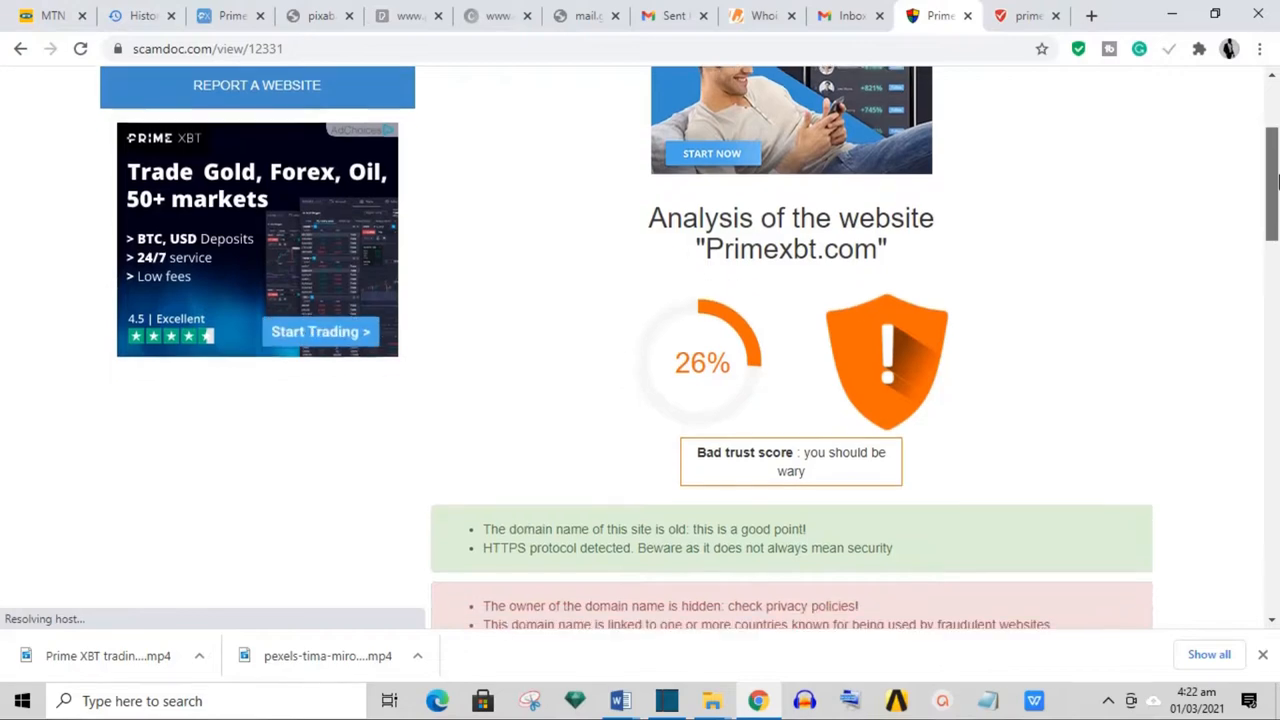
pyautogui.scroll(-3)
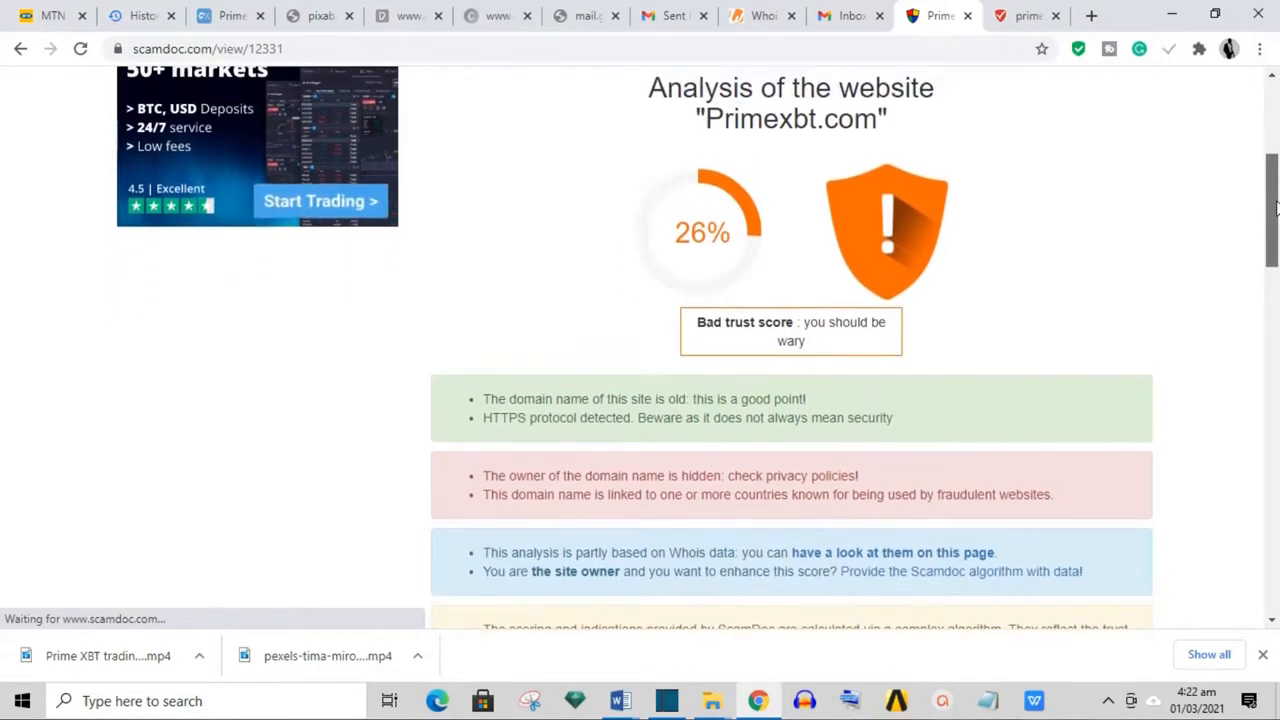
pyautogui.scroll(-3)
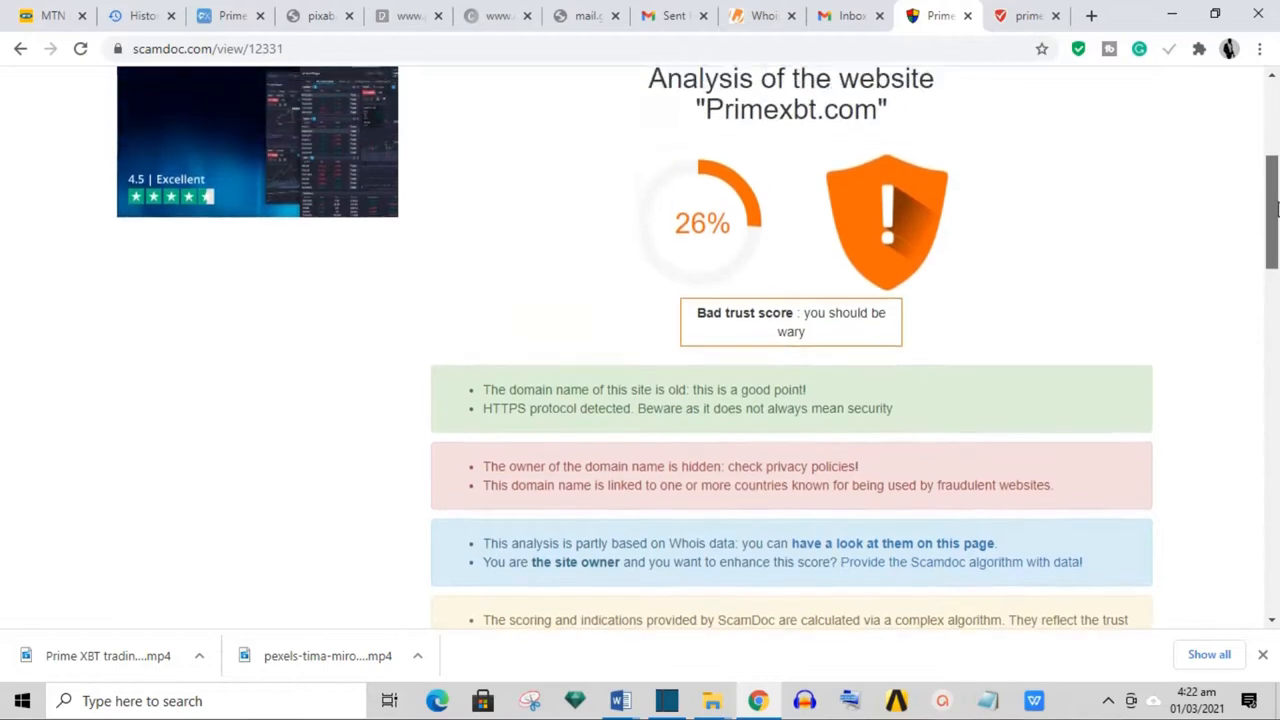
pyautogui.scroll(3)
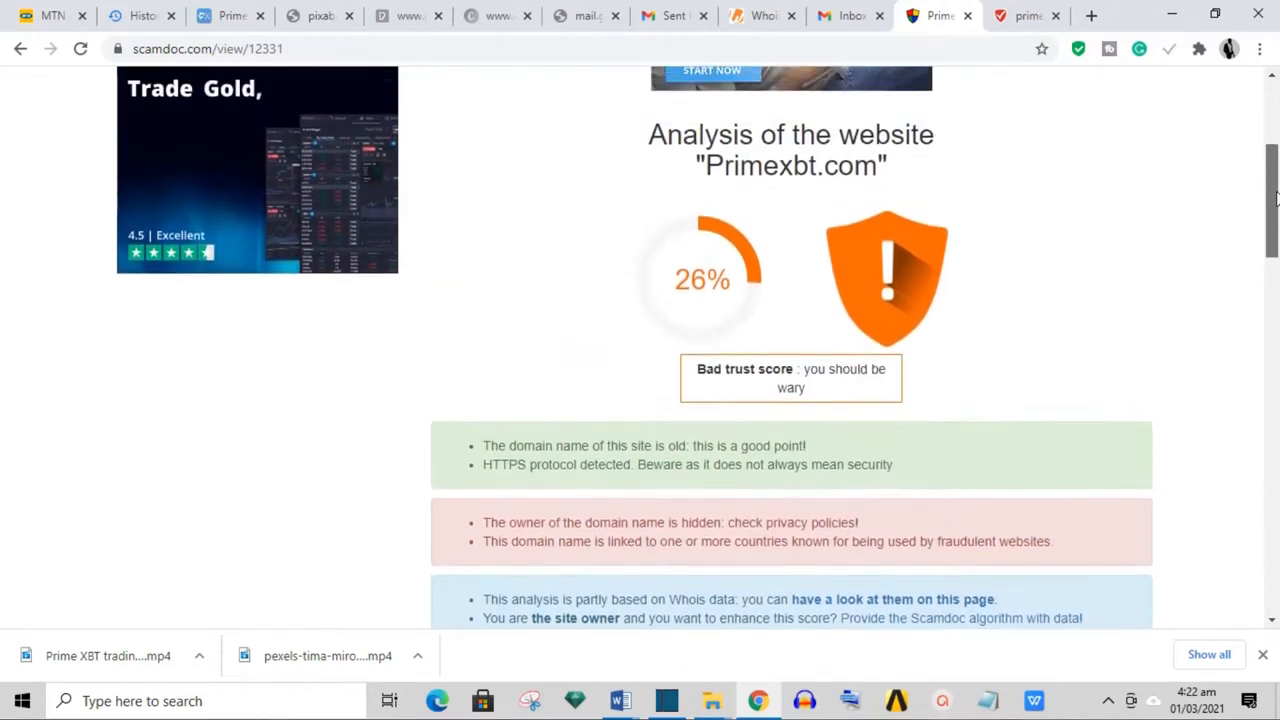
# Show Scamadviser's primexbt.com 66% trust score, star rating and Average risk index.
pyautogui.click(1024, 16)
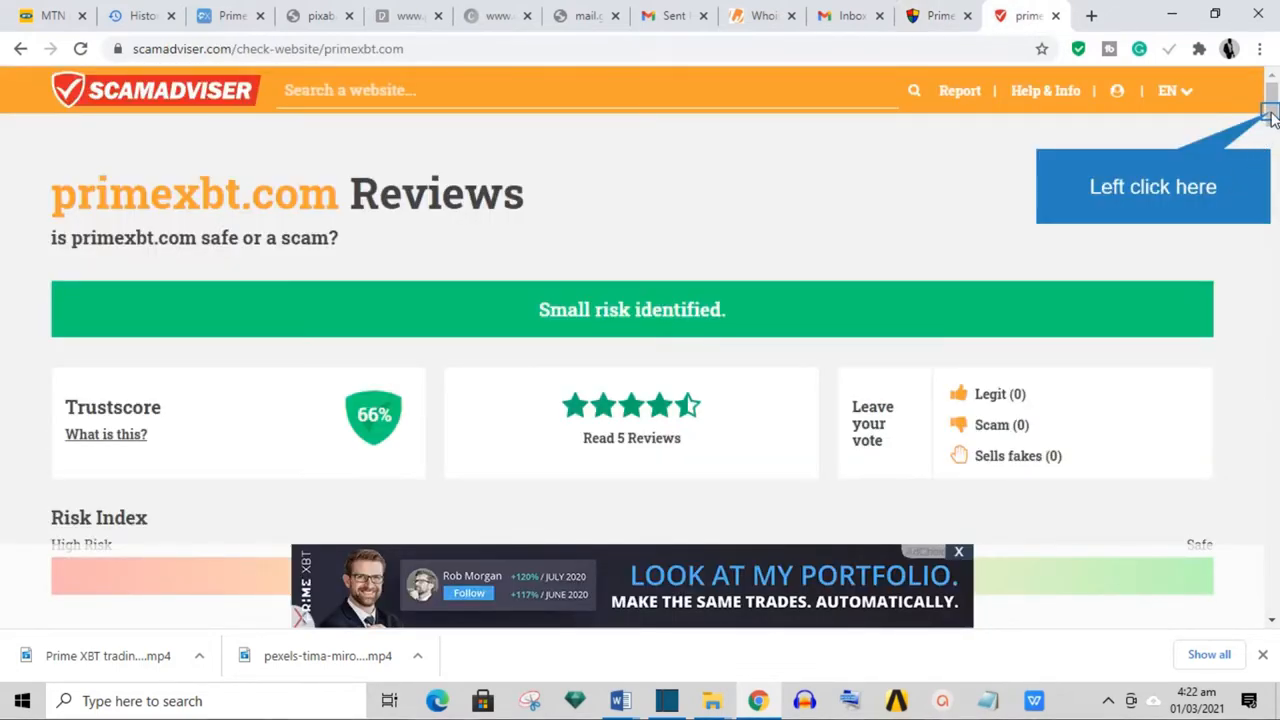
pyautogui.scroll(-3)
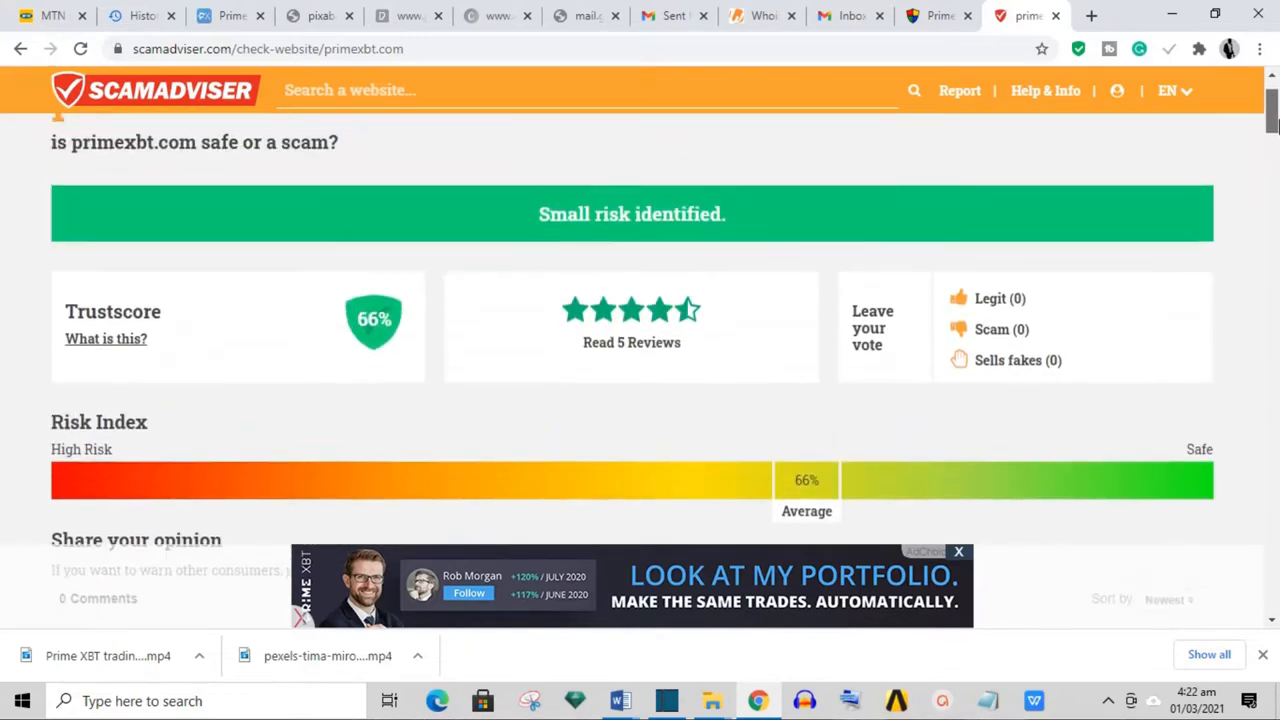
pyautogui.scroll(3)
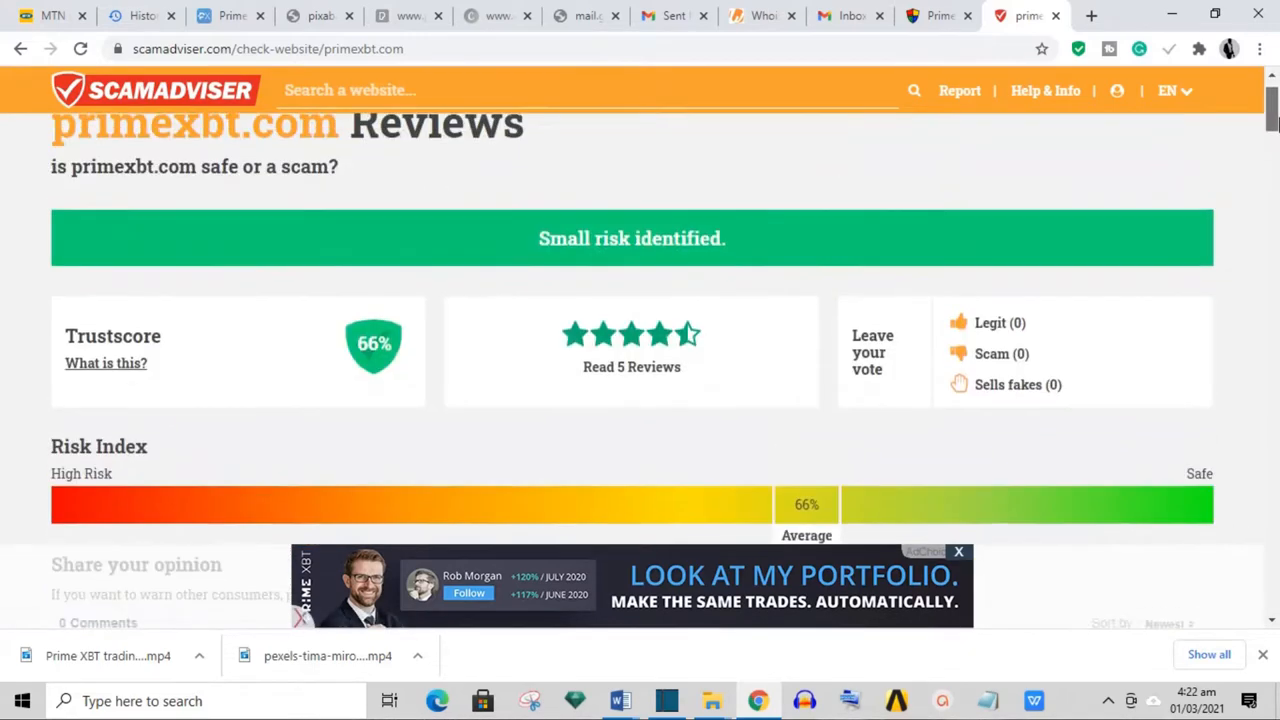
pyautogui.scroll(-3)
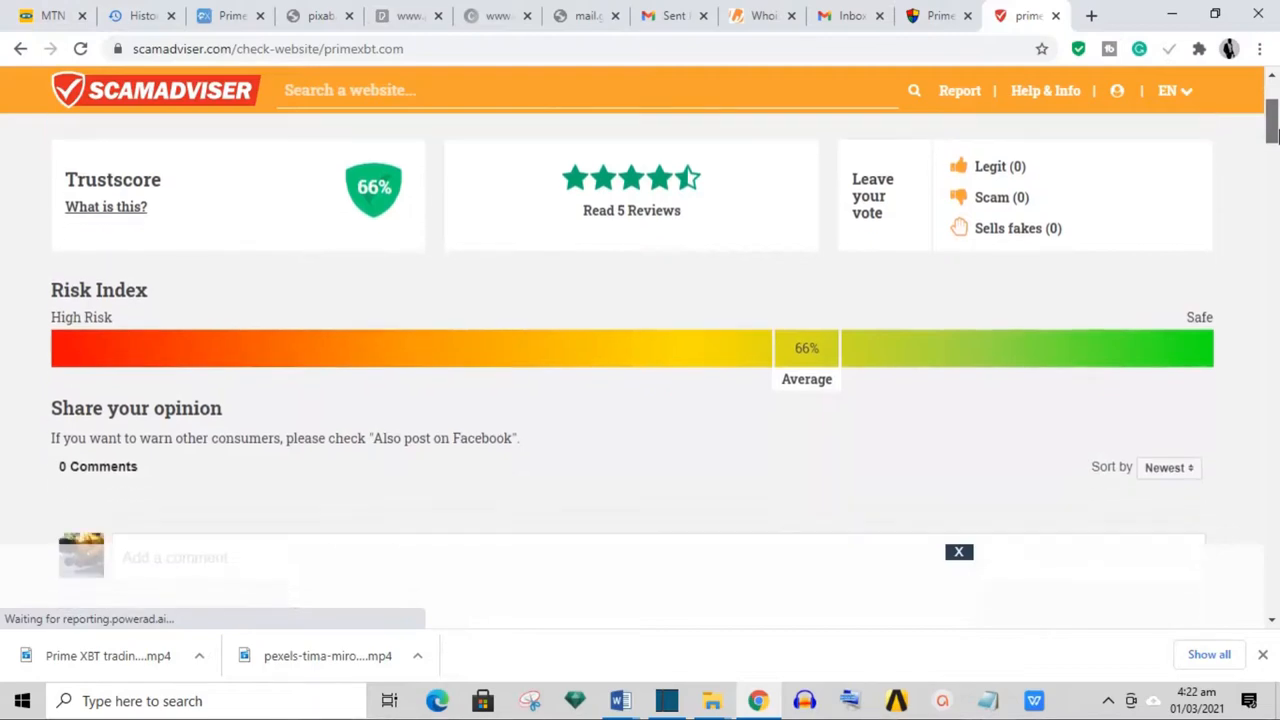